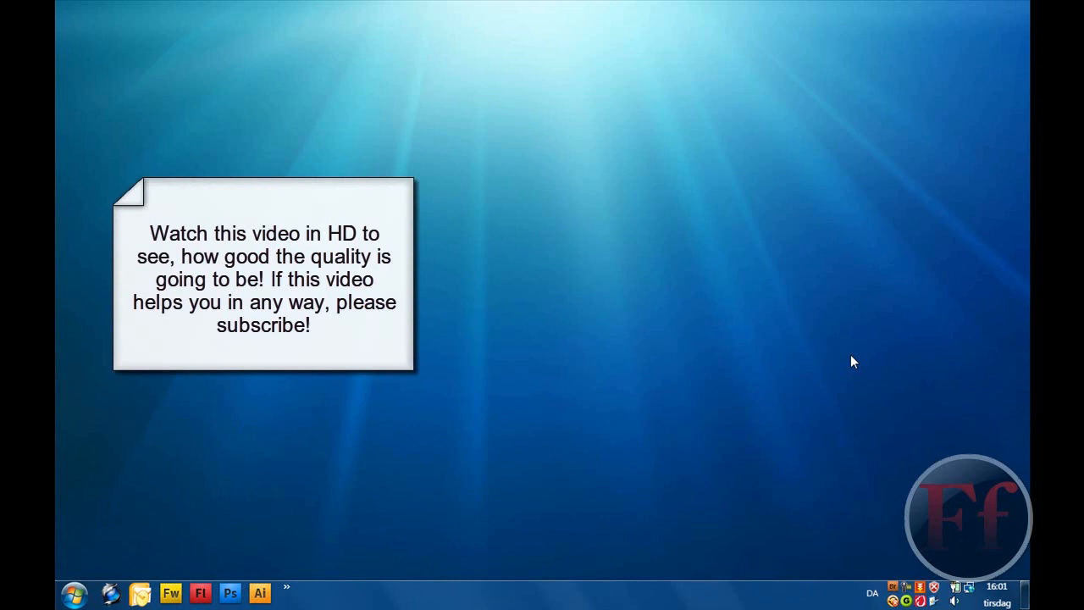
{"action": "mouse_move", "coordinate": [881, 544]}
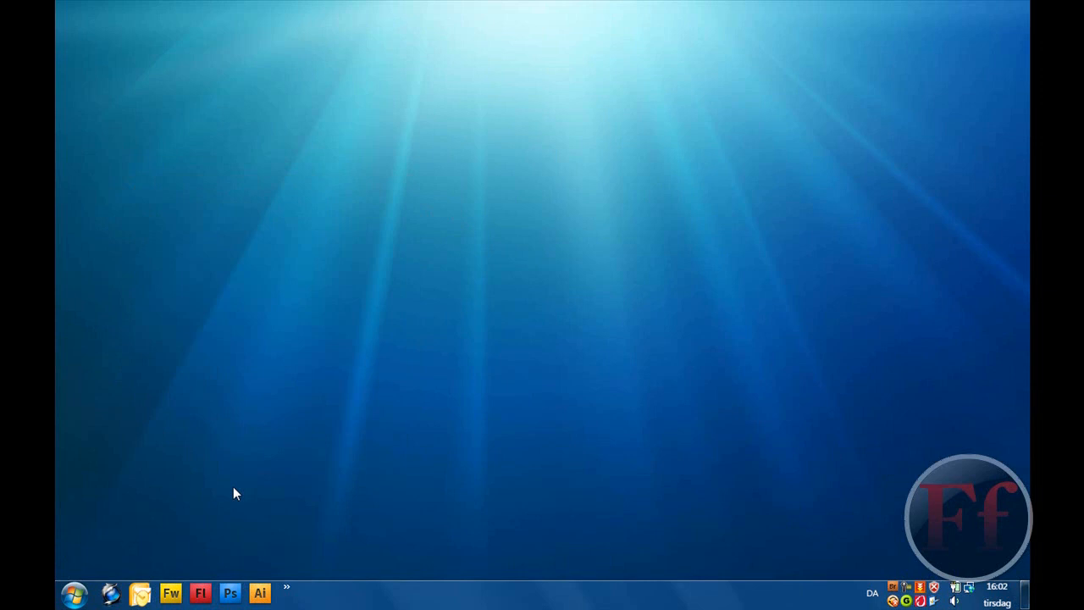
{"action": "mouse_move", "coordinate": [228, 412]}
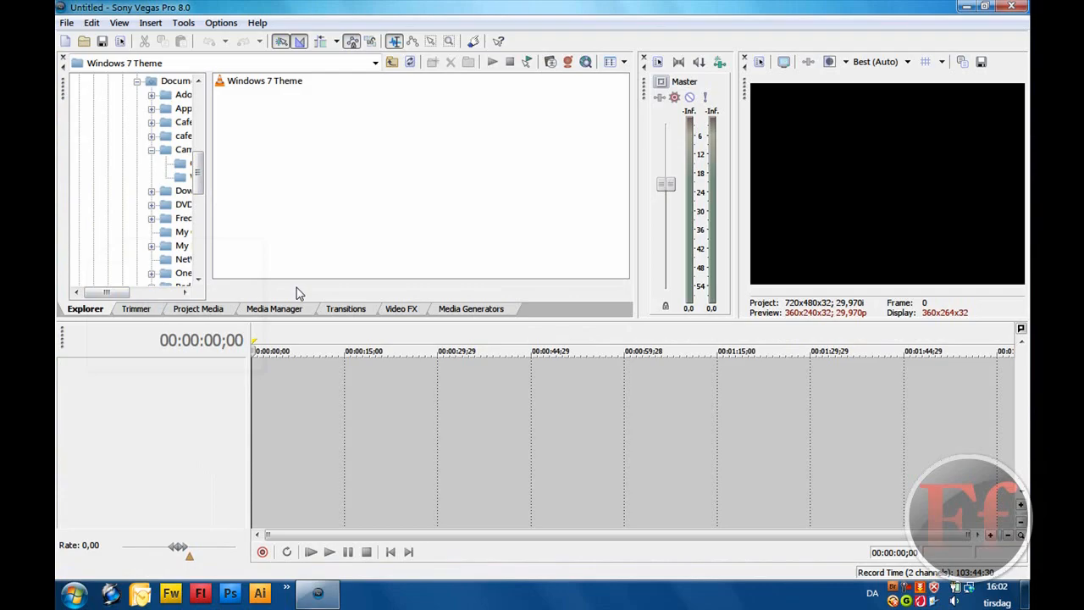
- Apply the HDV 720-30p template (1280x720, 29.97 fps) with 32-bit floating point pixel format
{"action": "key", "text": "Alt+Return"}
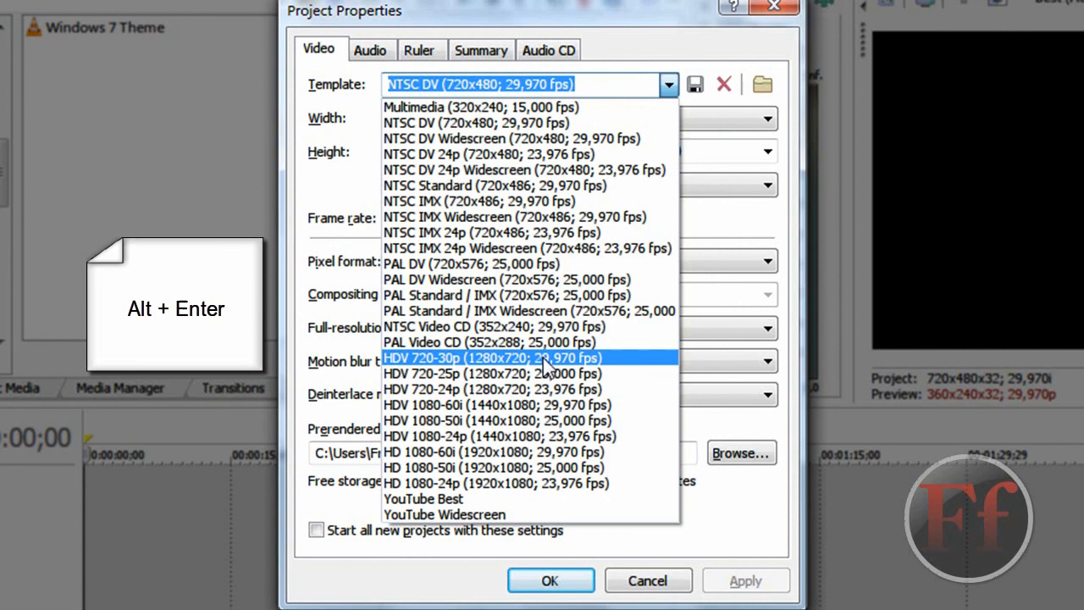
{"action": "mouse_move", "coordinate": [582, 371]}
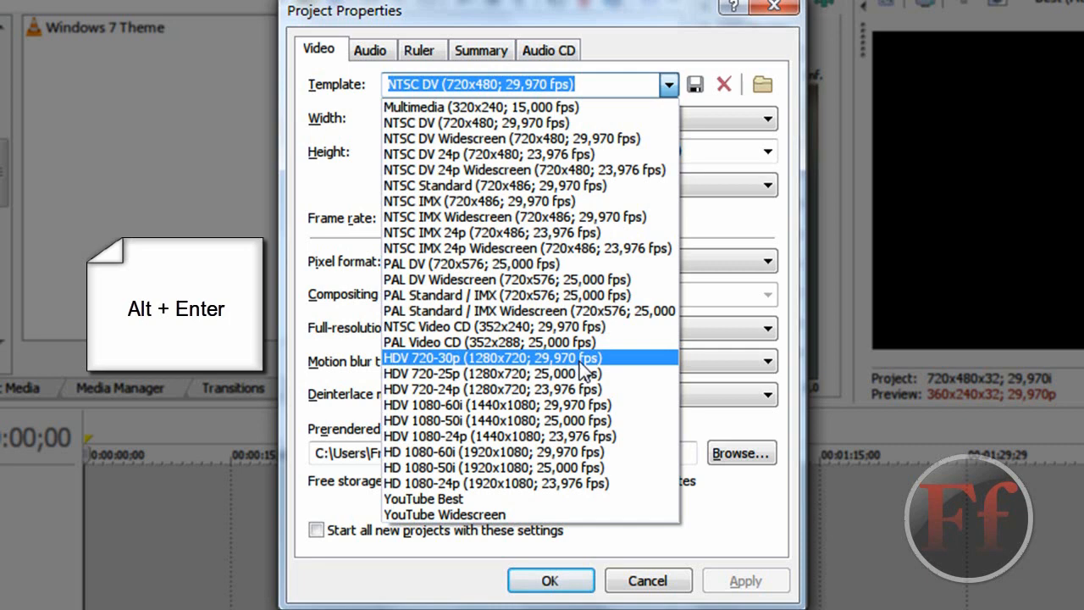
{"action": "left_click", "coordinate": [484, 359]}
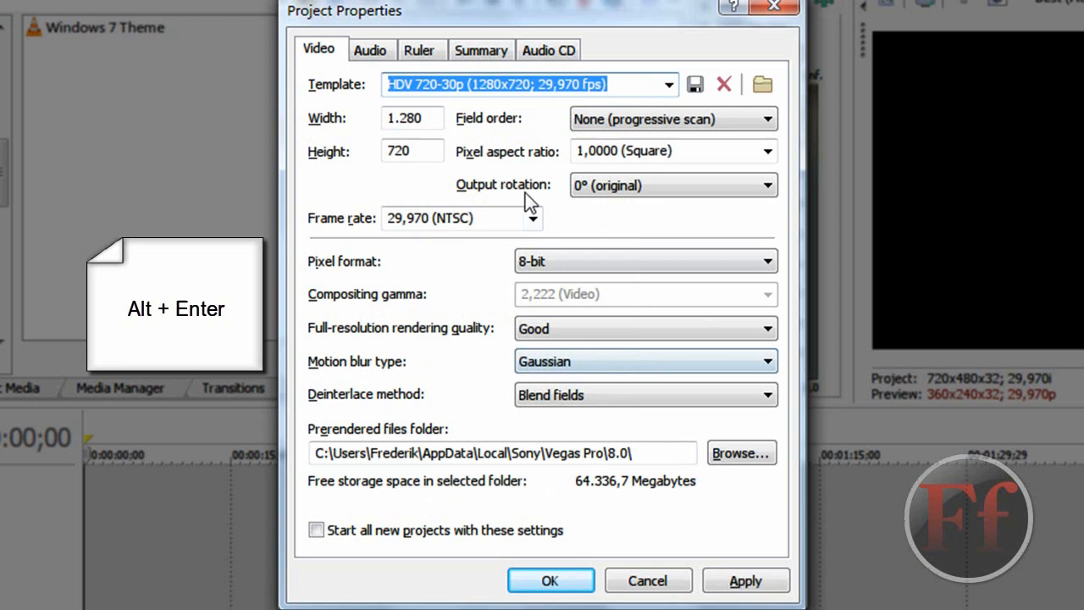
{"action": "left_click", "coordinate": [644, 261]}
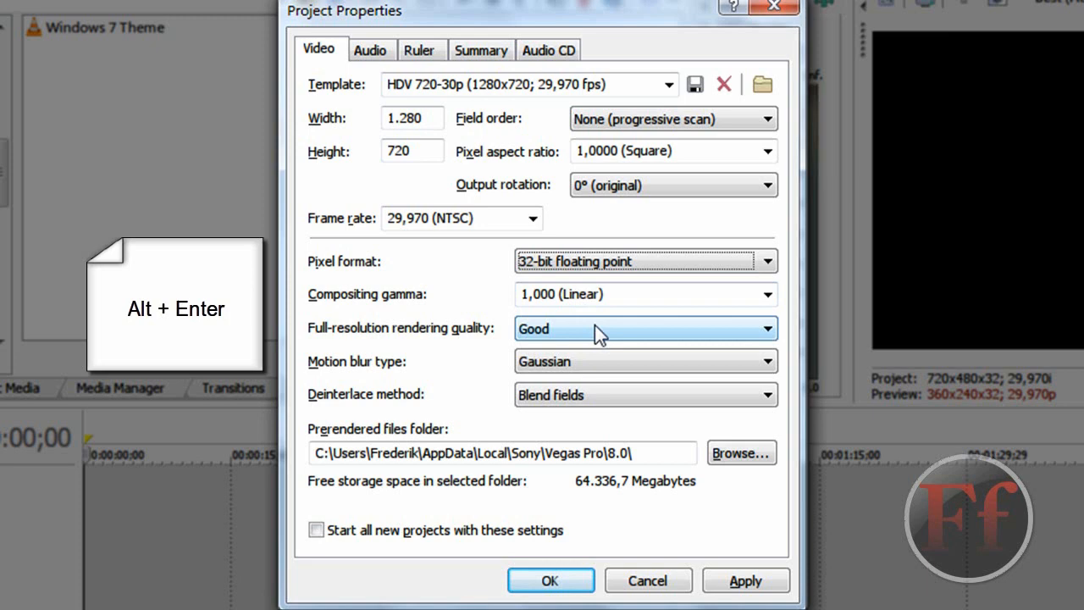
{"action": "left_click", "coordinate": [644, 328]}
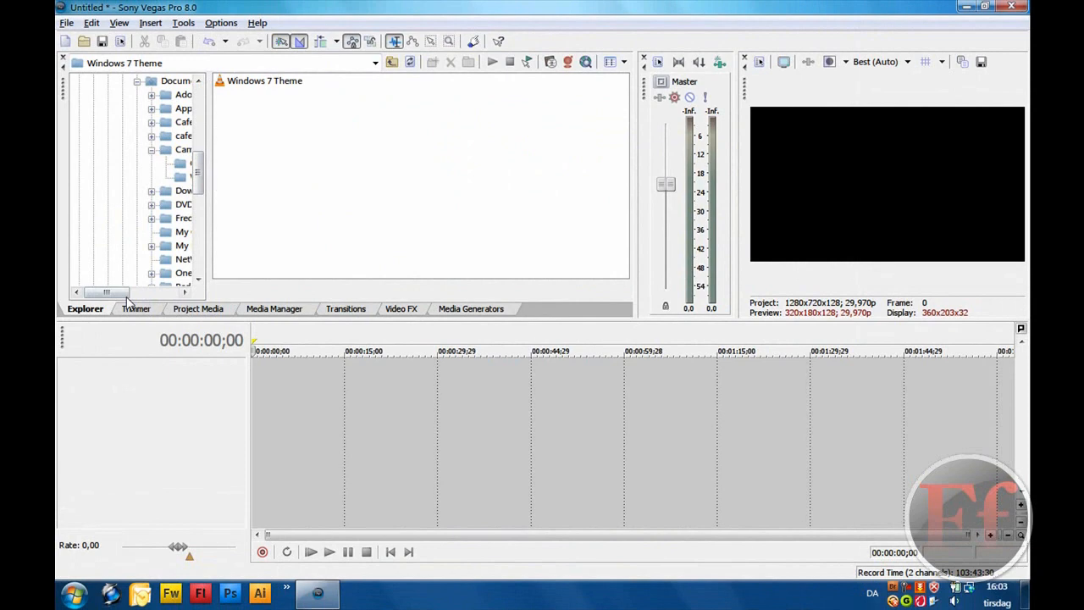
- Drag the recorded 1280x720 WMV clip onto the timeline as video and audio tracks
{"action": "left_click_drag", "start_coordinate": [265, 80], "coordinate": [265, 407]}
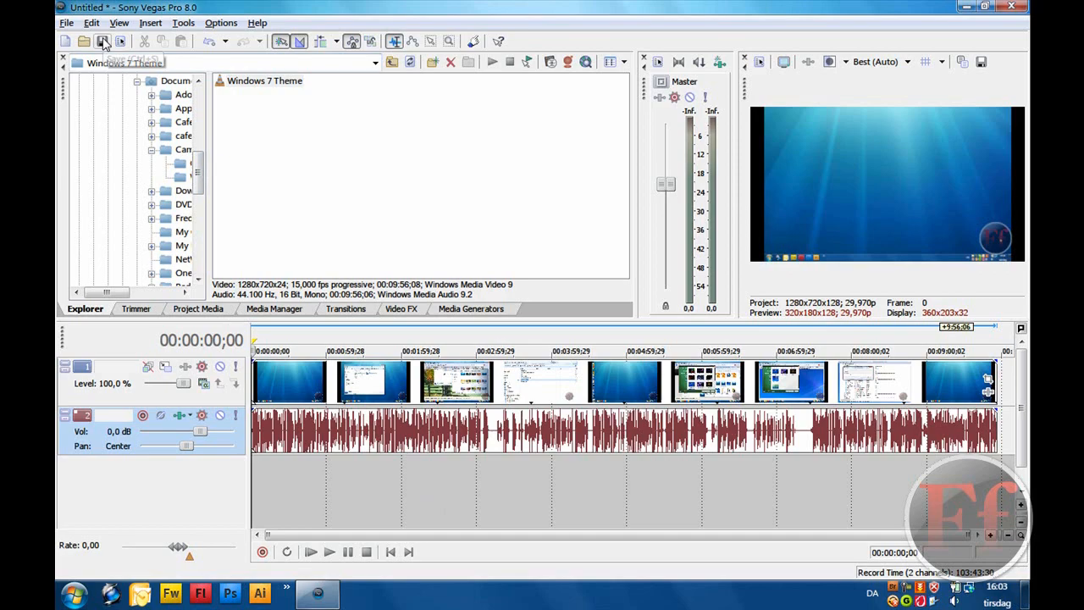
{"action": "left_click", "coordinate": [66, 23]}
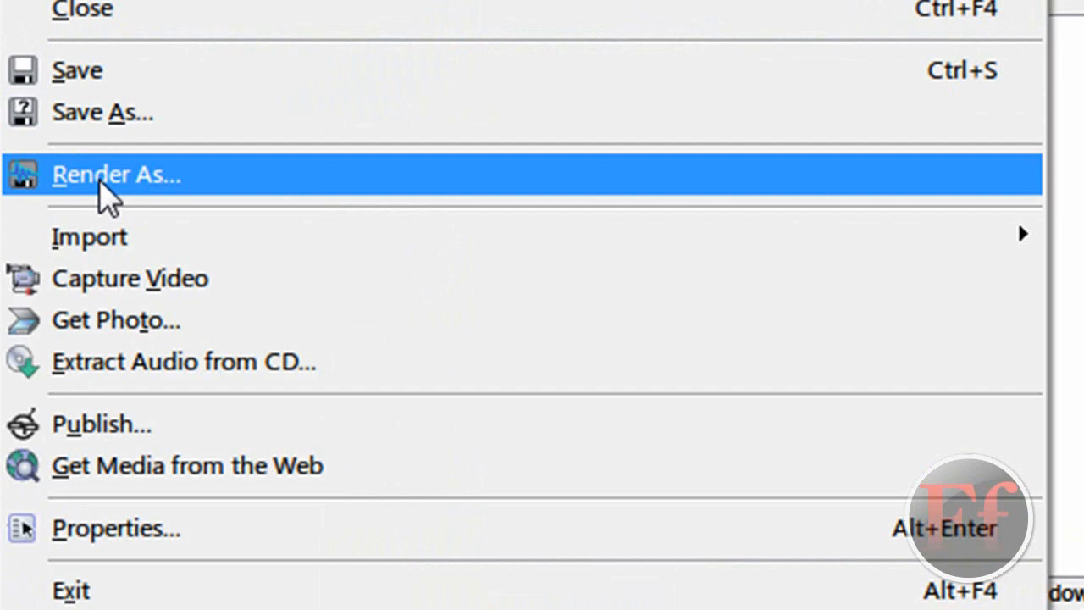
- Render as WMV V9 named 'VIDEO FILE' and bring up the template's custom settings
{"action": "left_click", "coordinate": [116, 174]}
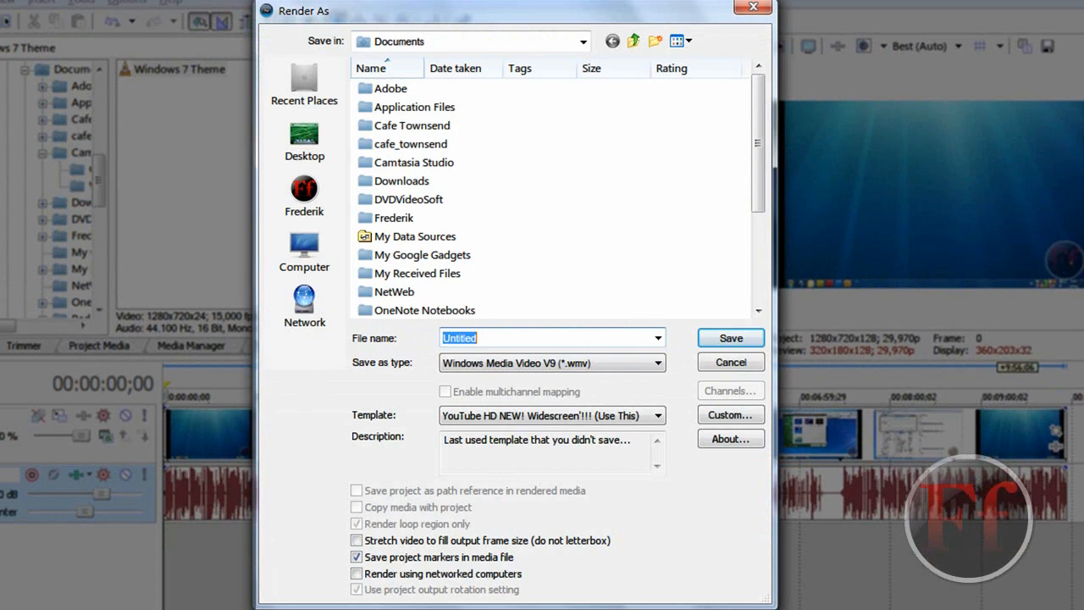
{"action": "type", "text": "VIDEO FILE"}
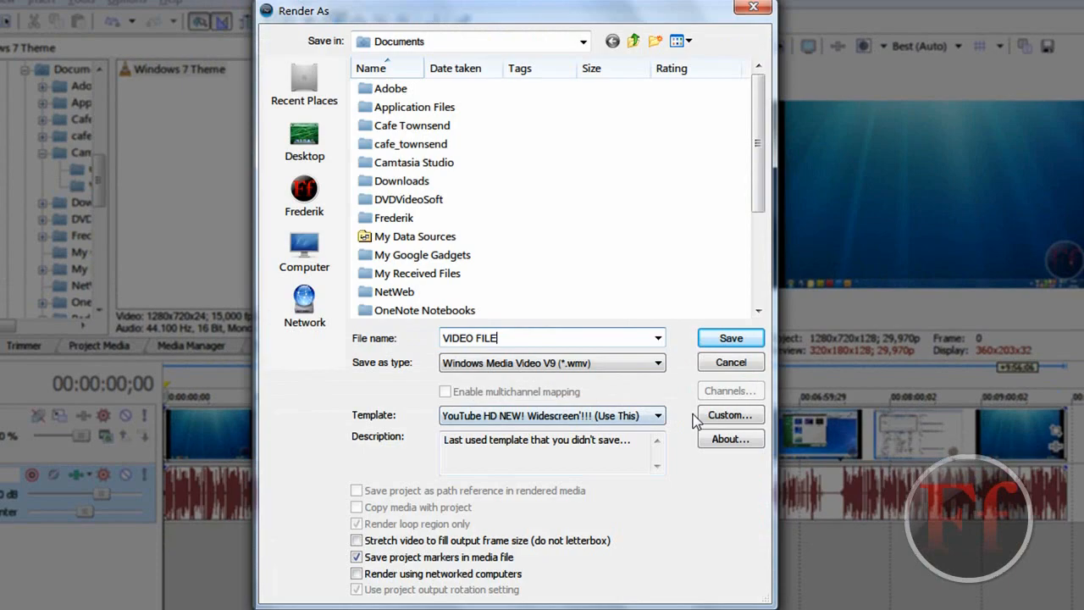
{"action": "left_click", "coordinate": [730, 414]}
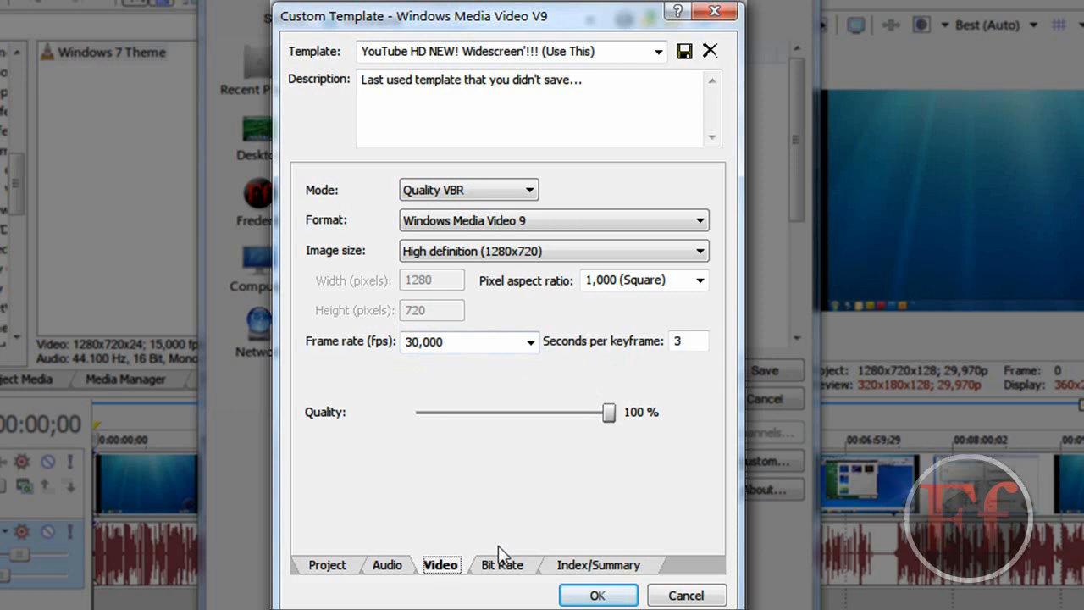
- Change the template description to 'My newest template for getting HD on the new YouTube Widescreen'
{"action": "left_click", "coordinate": [598, 565]}
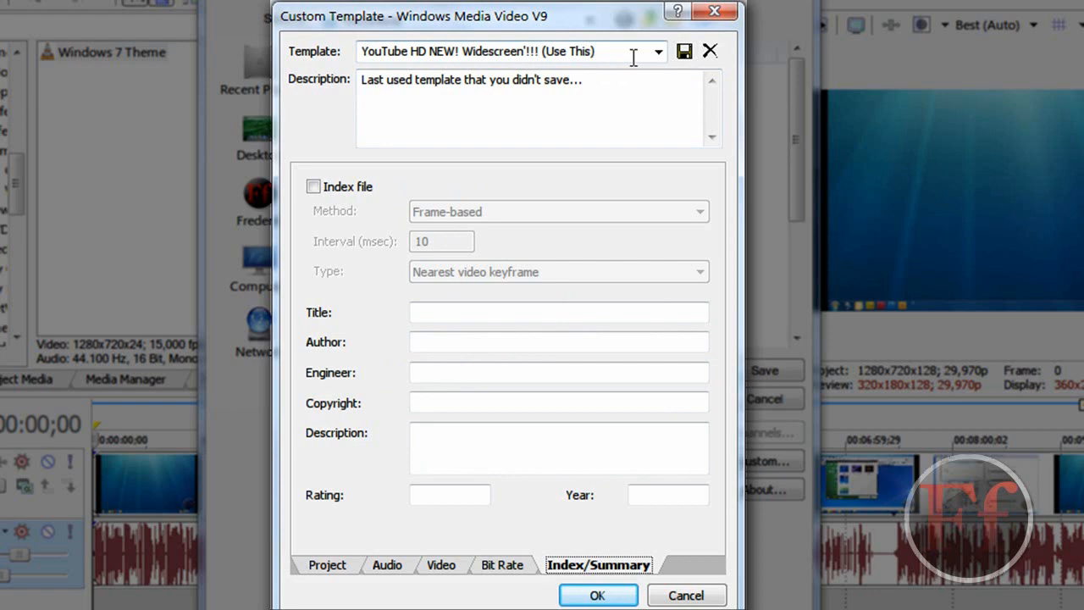
{"action": "triple_click", "coordinate": [471, 79]}
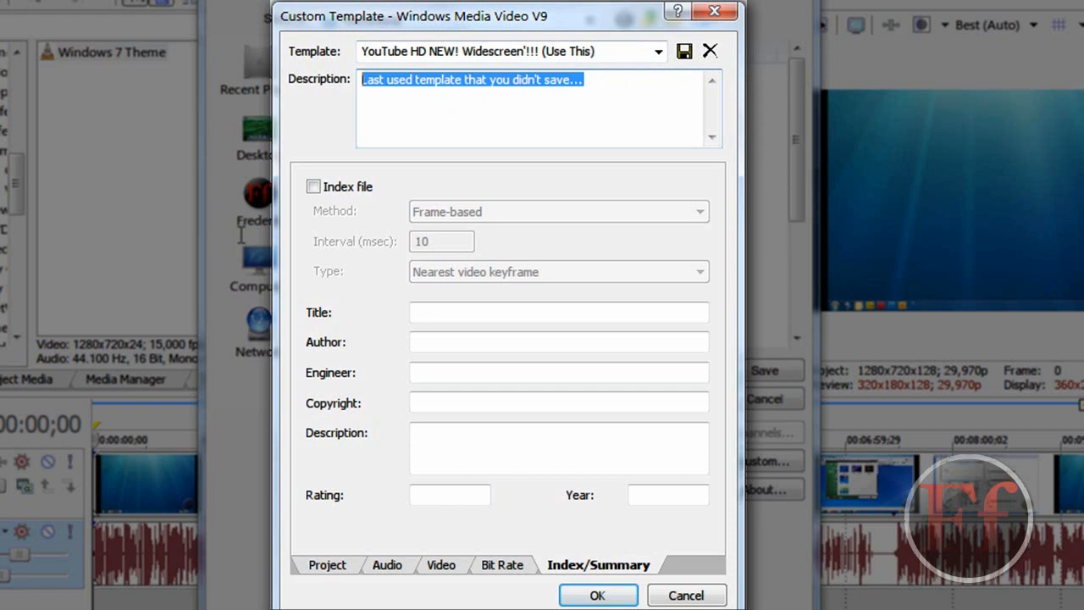
{"action": "type", "text": "My newest te"}
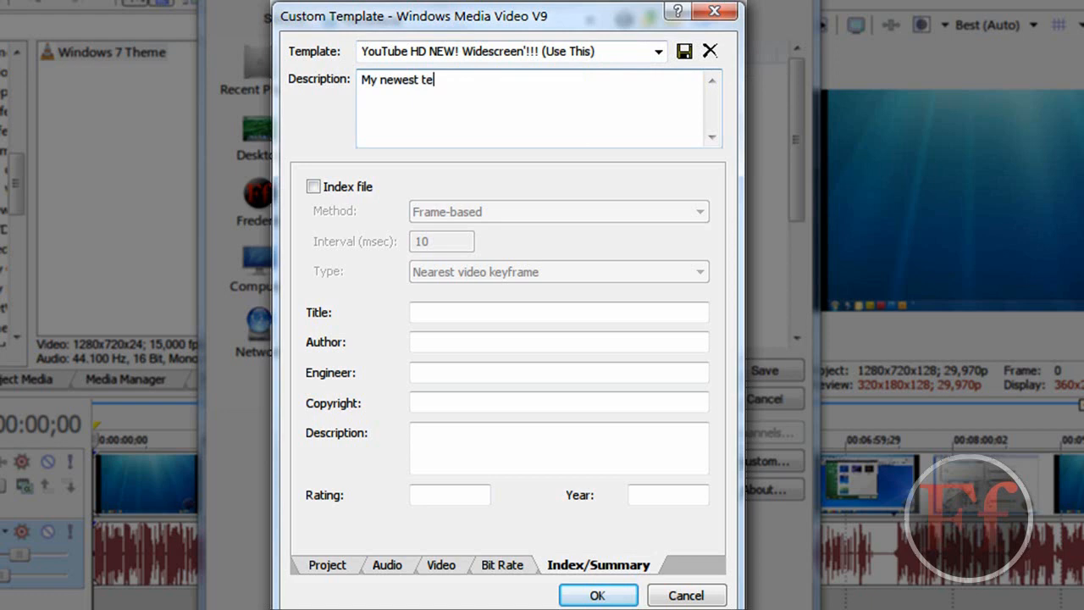
{"action": "type", "text": "mplate for getting"}
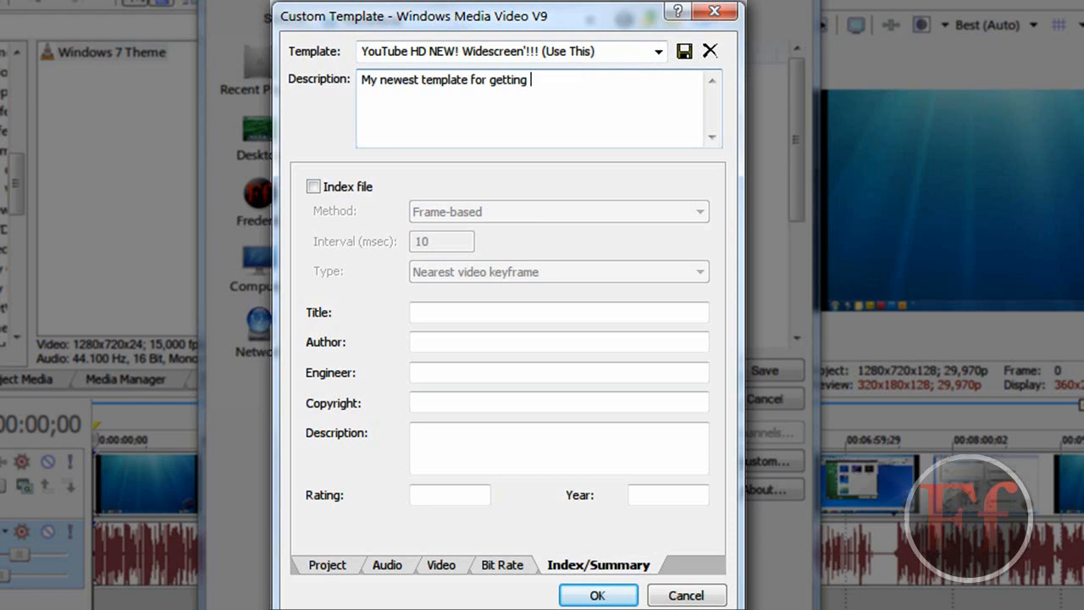
{"action": "type", "text": "HD on the new YouTube Widescreen"}
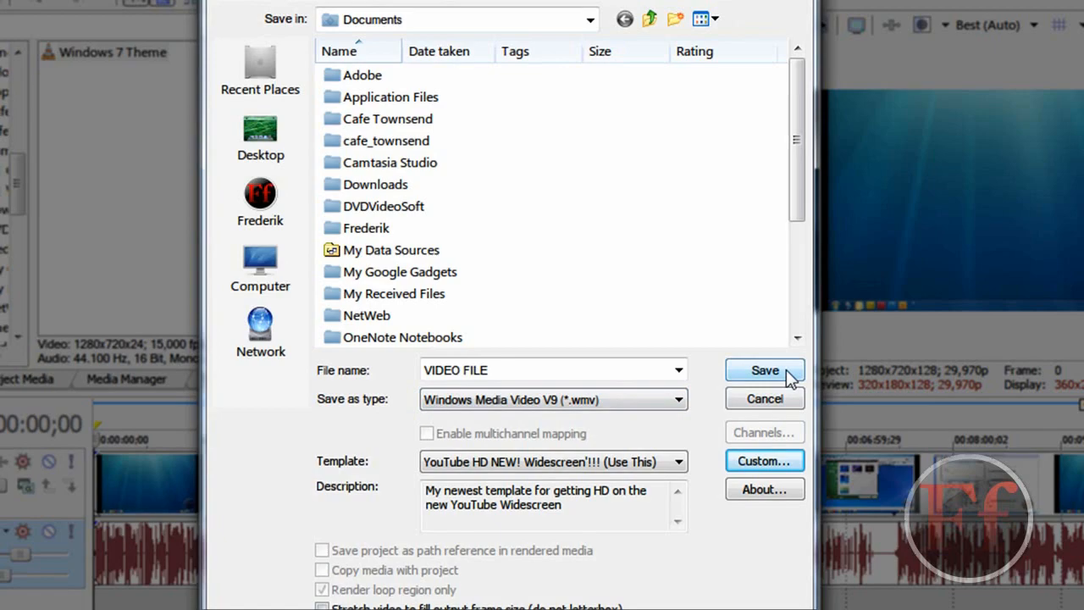
- Start rendering VIDEO FILE.wmv, then cancel the render and dismiss the progress window
{"action": "left_click", "coordinate": [763, 370]}
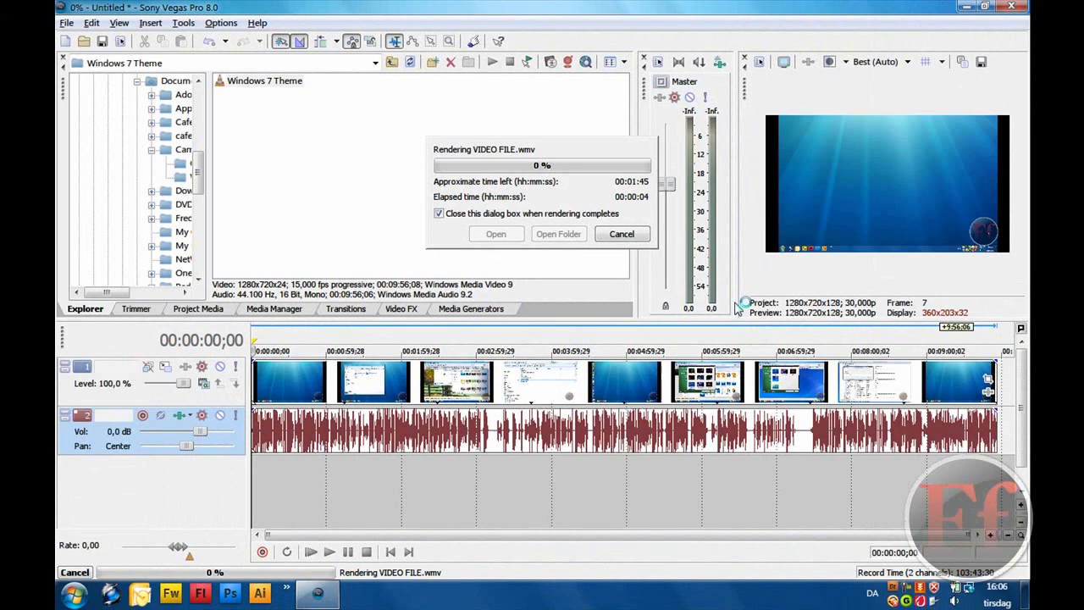
{"action": "left_click", "coordinate": [621, 233]}
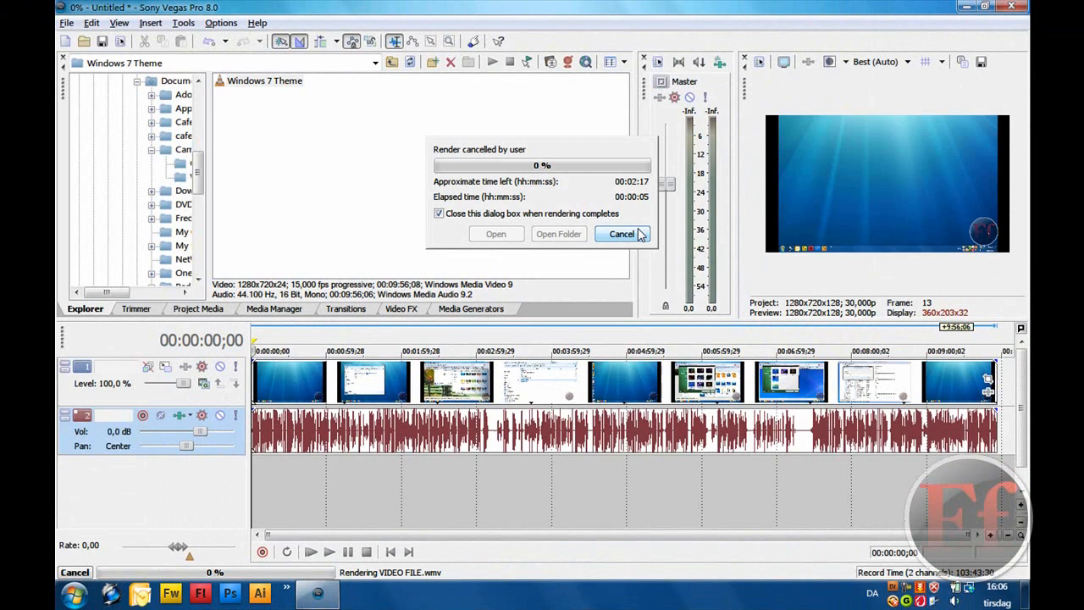
{"action": "left_click", "coordinate": [622, 233]}
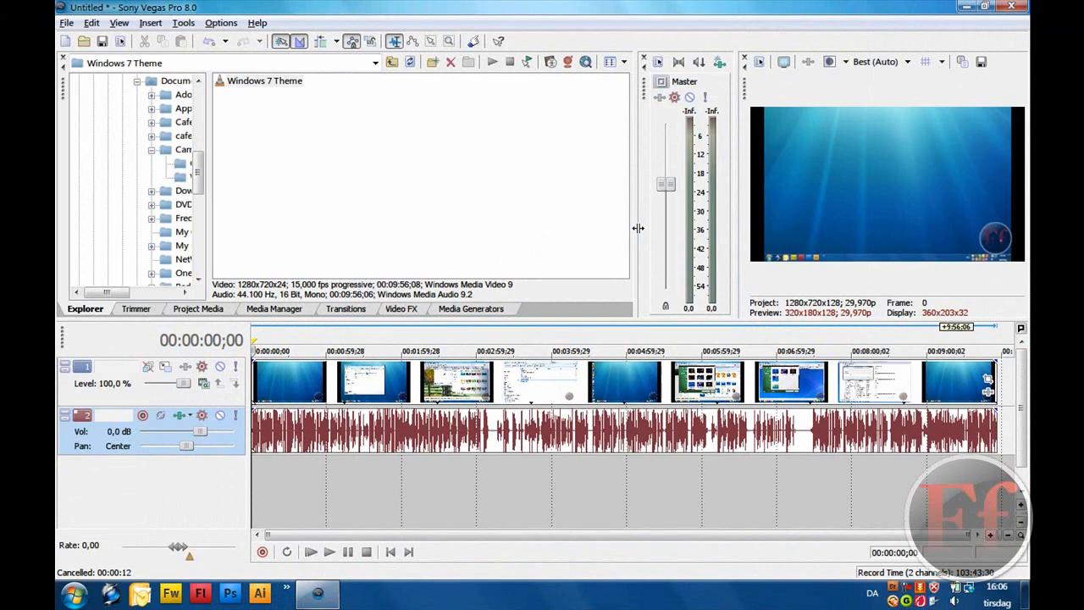